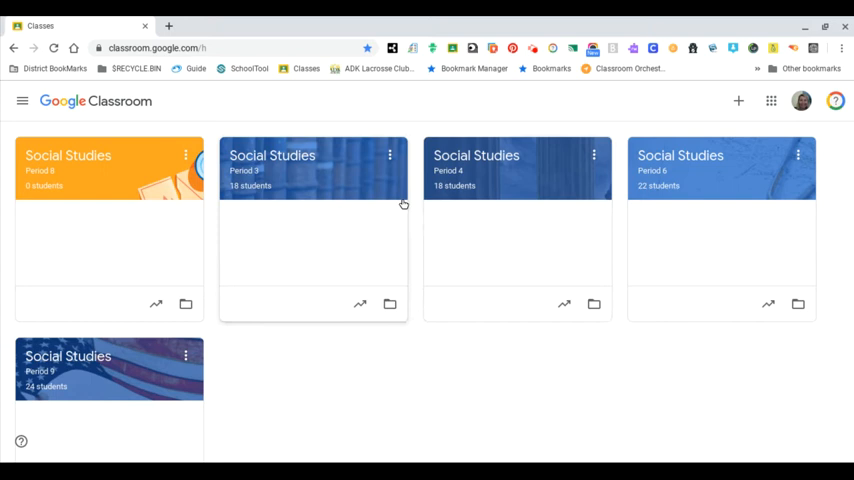
# Show the card options for the Period 3 Social Studies class.
pyautogui.click(390, 156)
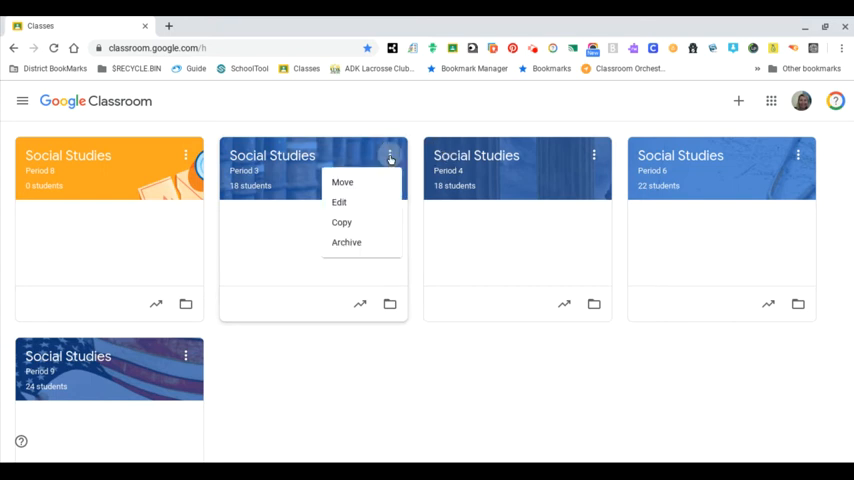
pyautogui.moveTo(390, 158)
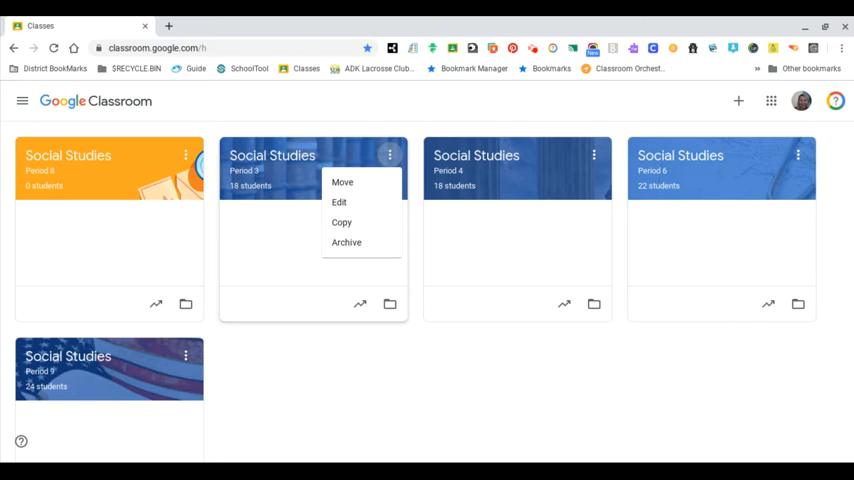
pyautogui.moveTo(426, 112)
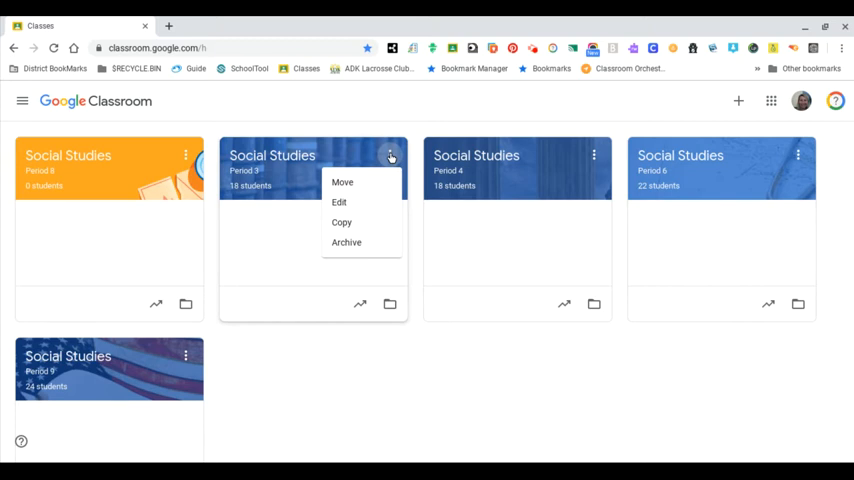
pyautogui.moveTo(392, 156)
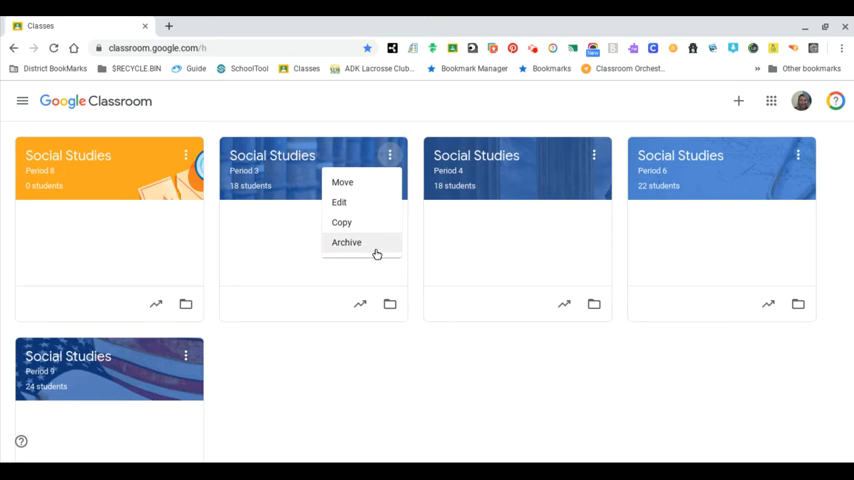
# Archive the Period 3 Social Studies class and confirm, leaving four active classes.
pyautogui.click(346, 242)
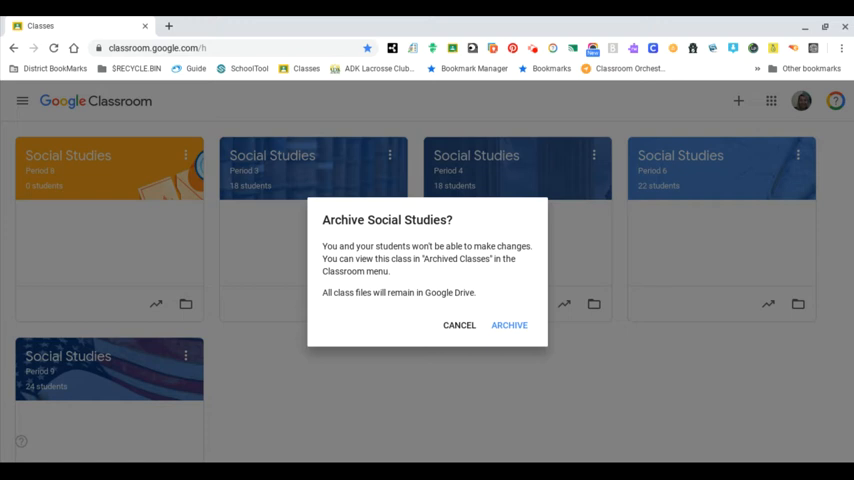
pyautogui.click(508, 324)
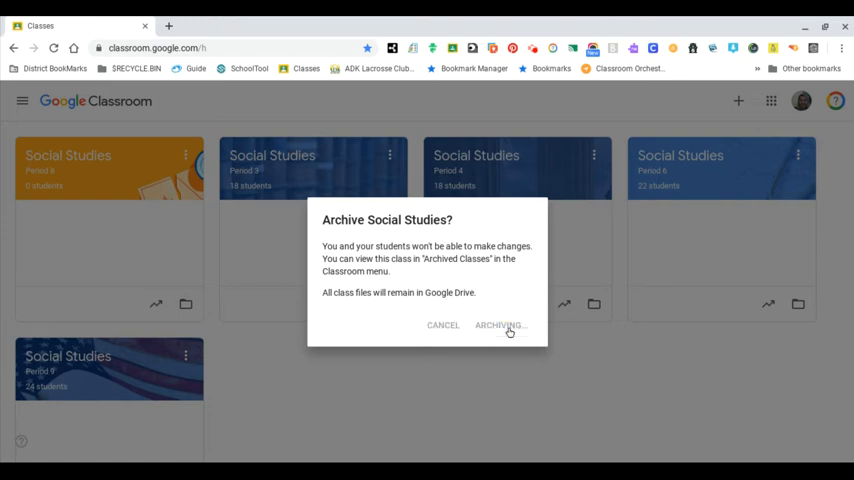
pyautogui.click(500, 324)
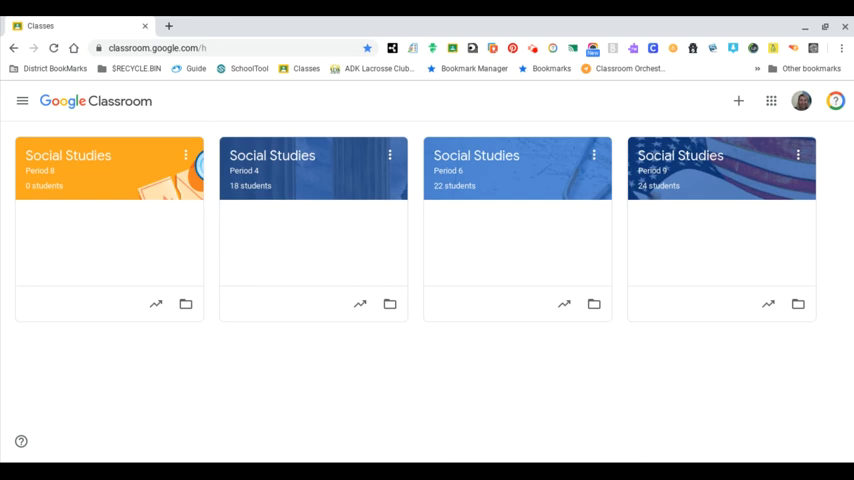
pyautogui.moveTo(208, 202)
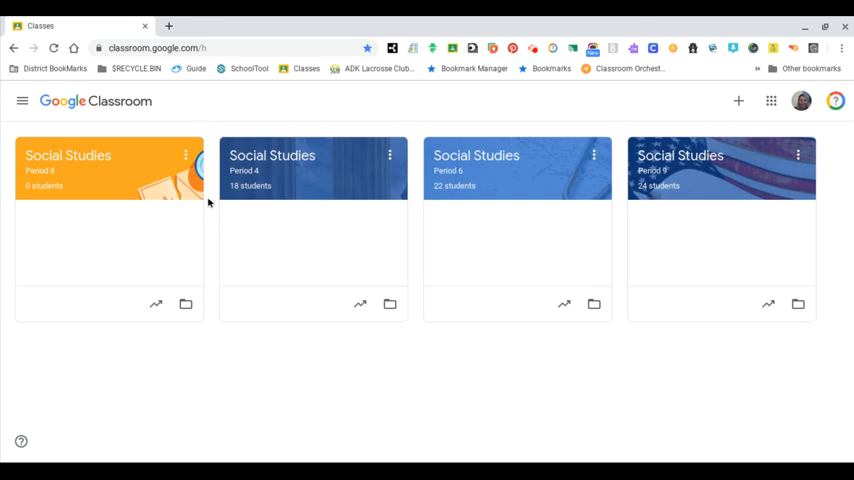
pyautogui.moveTo(348, 352)
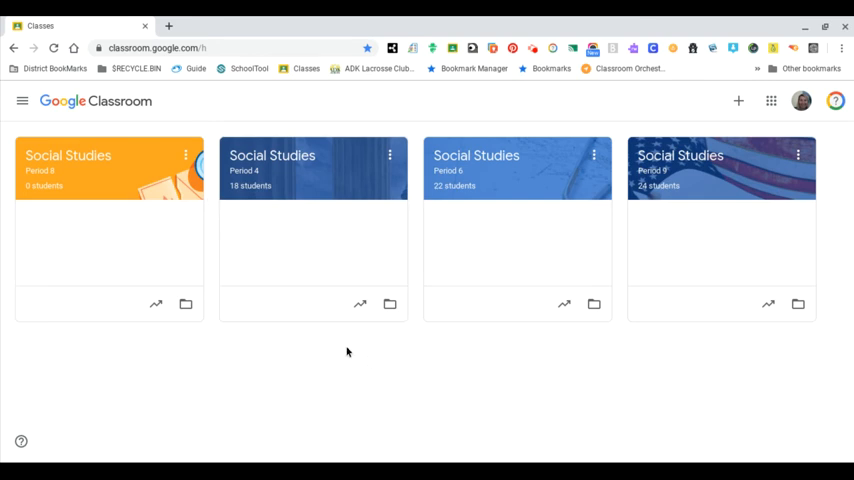
pyautogui.moveTo(304, 336)
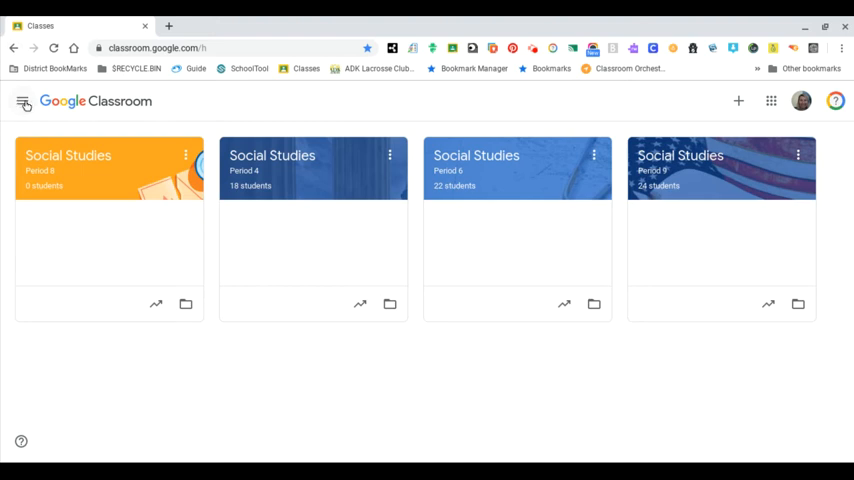
# Go to Archived Classes from the main navigation and open the archived Social Studies Period 3 class.
pyautogui.click(24, 100)
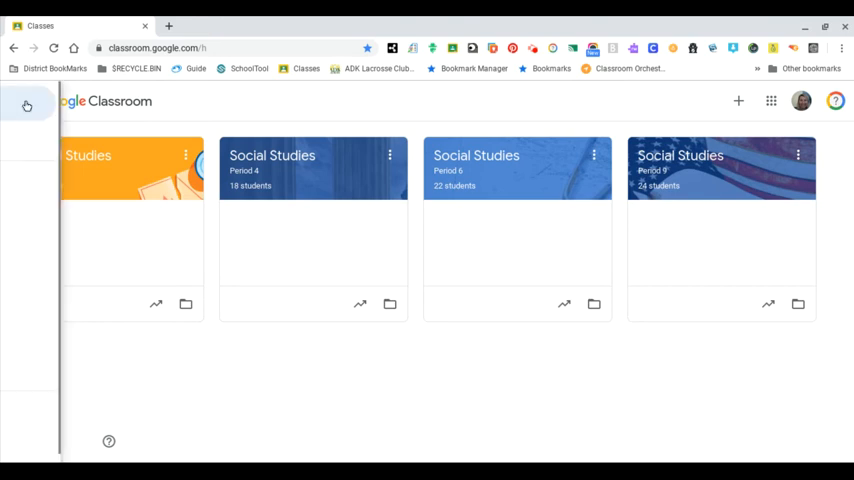
pyautogui.click(28, 104)
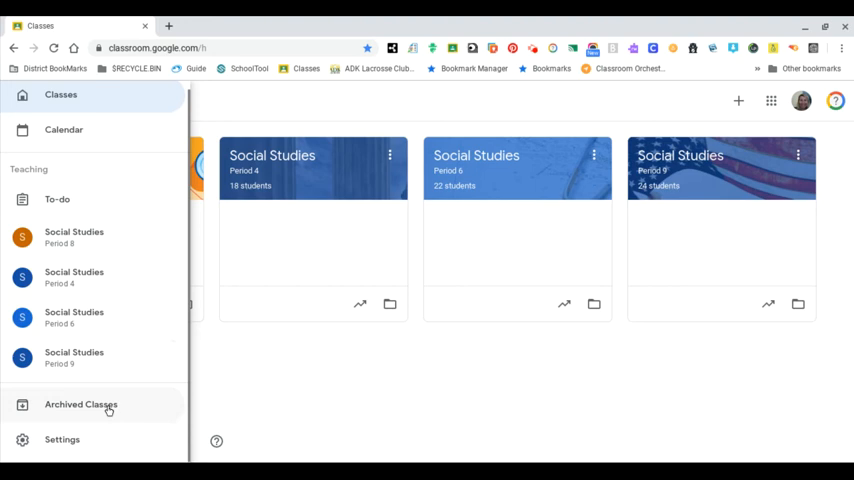
pyautogui.click(80, 404)
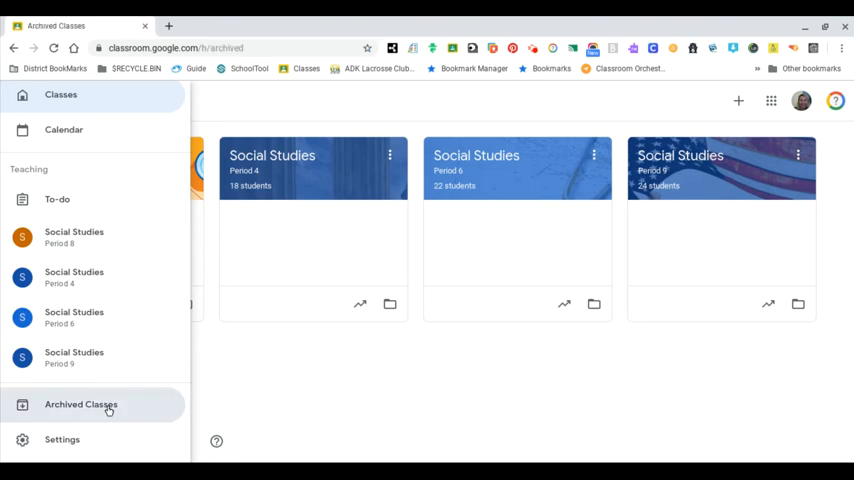
pyautogui.click(80, 404)
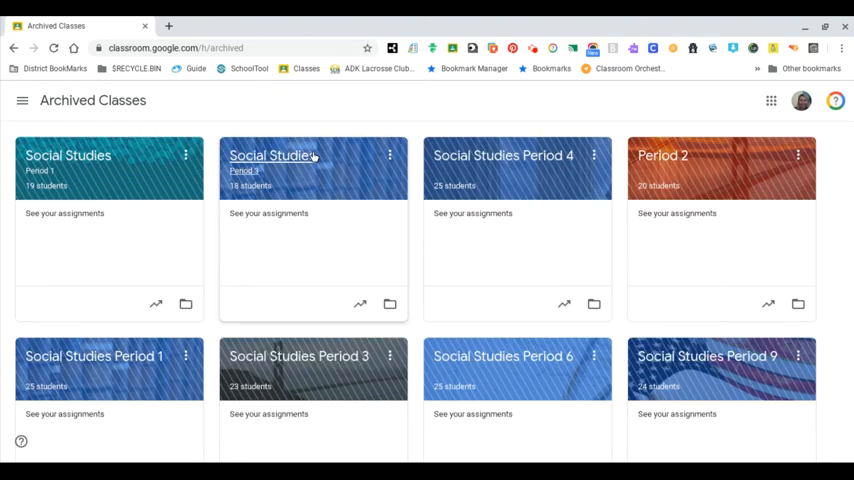
pyautogui.click(272, 156)
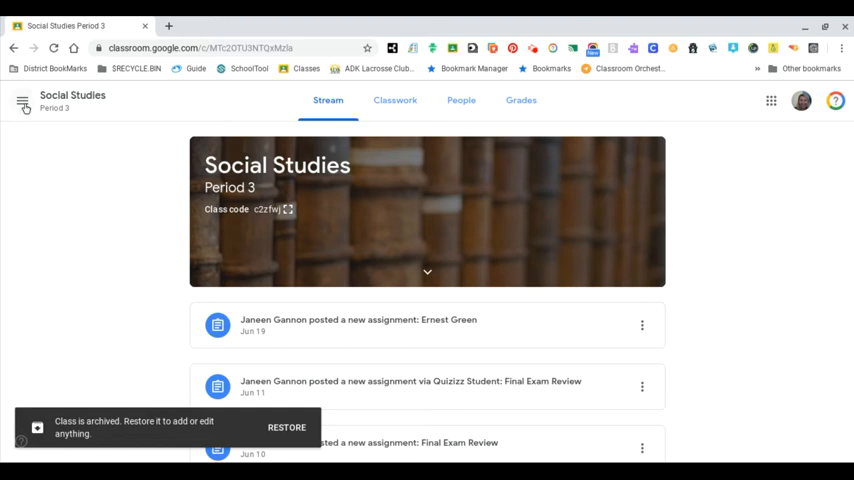
# Return to the active class list and open the Social Studies Period 4 class.
pyautogui.click(22, 102)
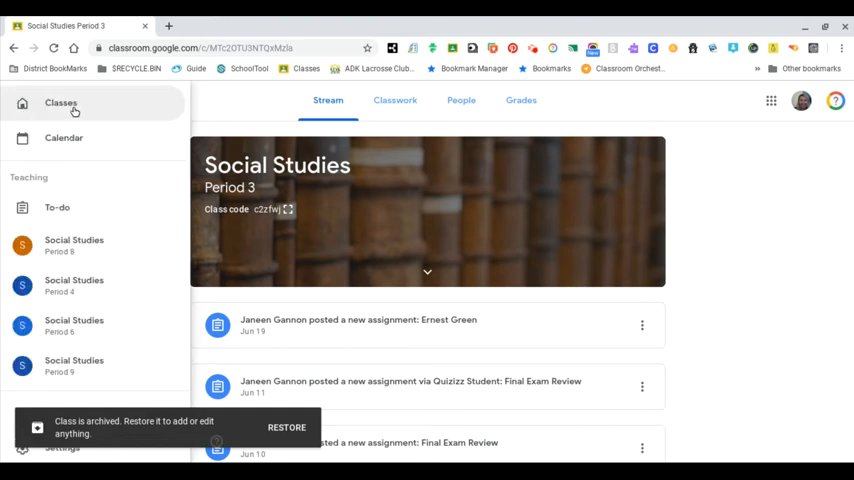
pyautogui.click(60, 104)
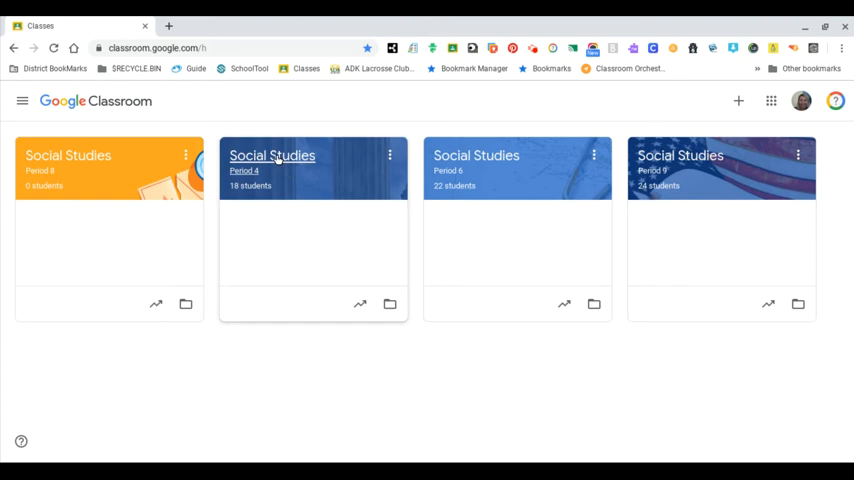
pyautogui.click(272, 156)
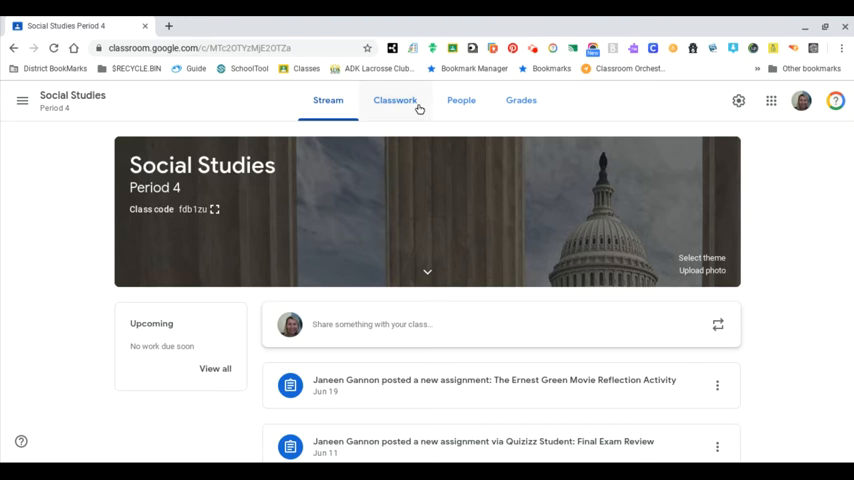
# Show the Period 4 Classwork page and look through its topics and posts.
pyautogui.click(394, 100)
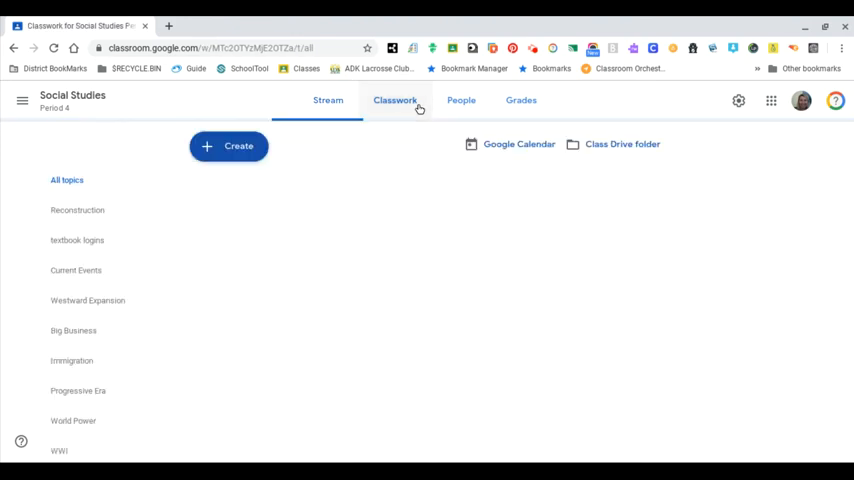
pyautogui.click(394, 100)
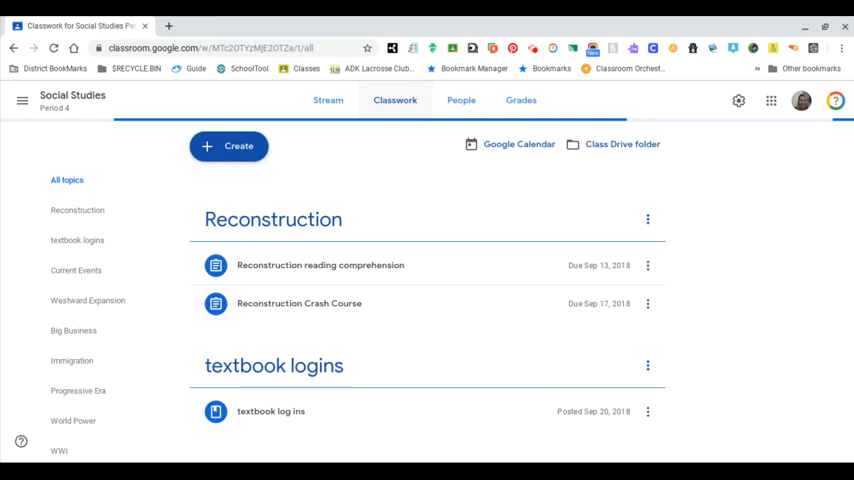
pyautogui.scroll(-3)
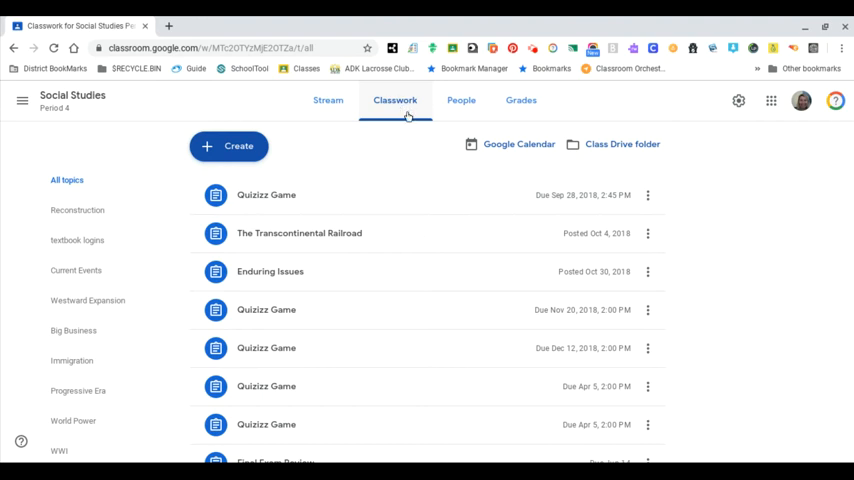
pyautogui.moveTo(308, 136)
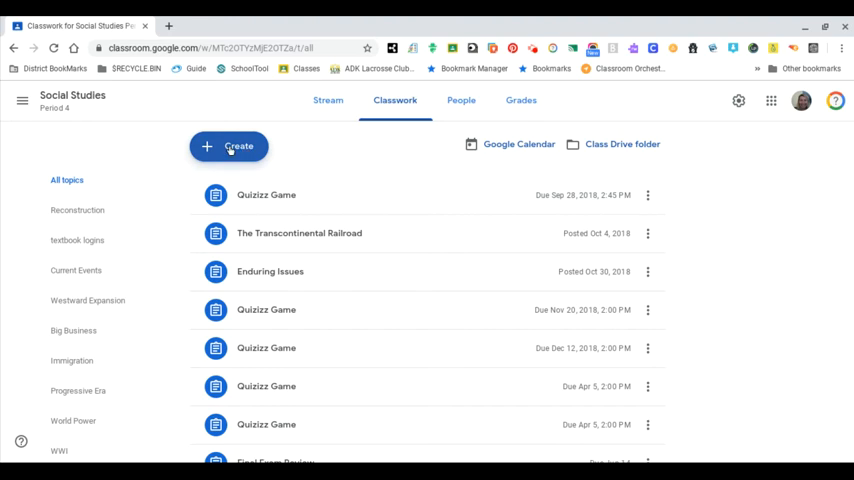
# Start reusing a post and go back to choose a different source class.
pyautogui.click(228, 146)
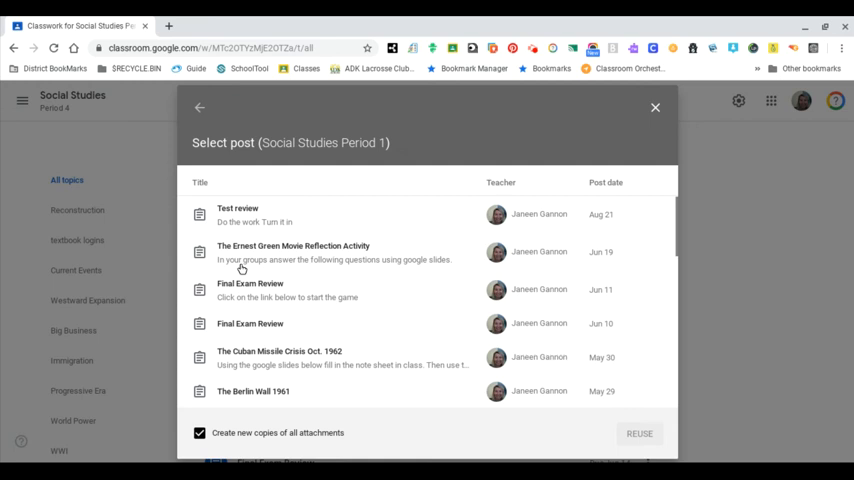
pyautogui.click(200, 108)
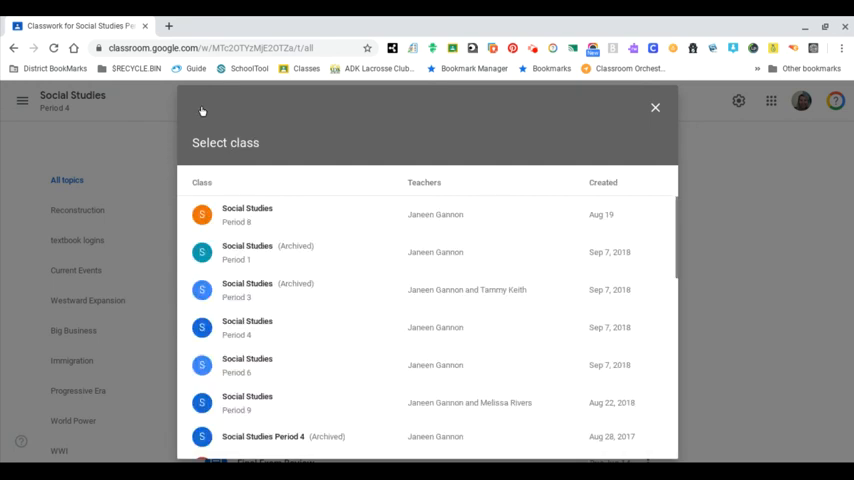
pyautogui.scroll(-3)
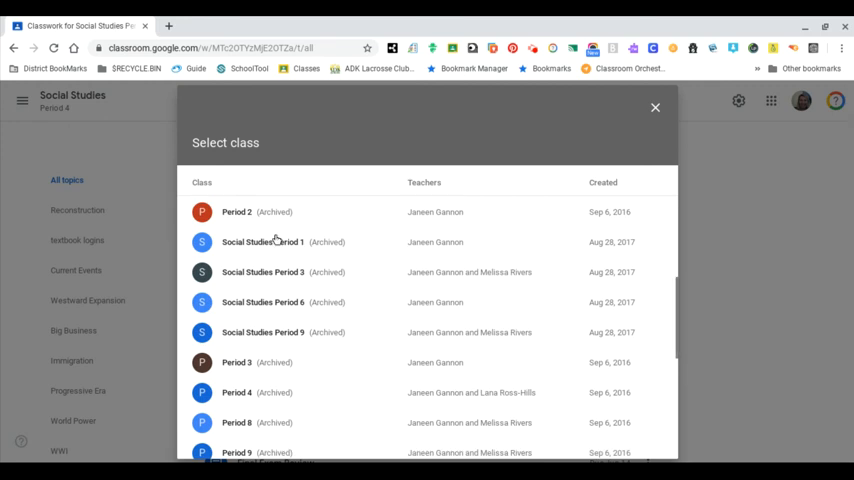
pyautogui.moveTo(344, 288)
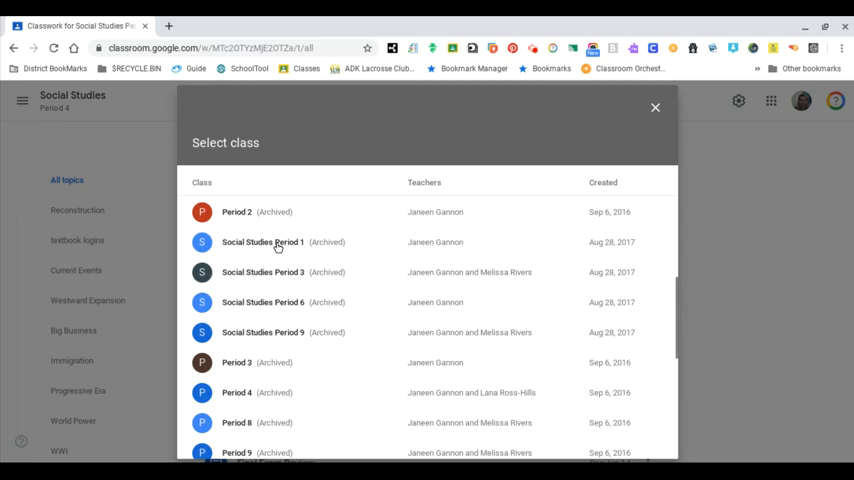
pyautogui.moveTo(278, 246)
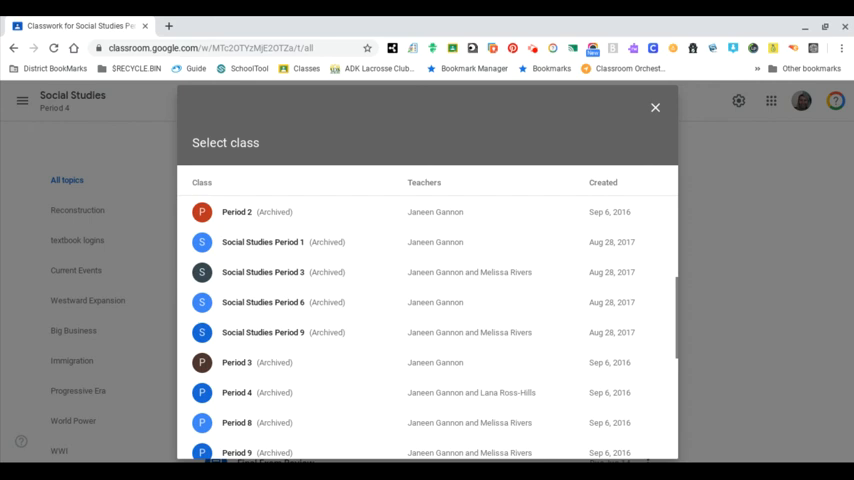
# Browse the archived Social Studies Period 1 posts down to the Japanese Internment assignment.
pyautogui.click(262, 242)
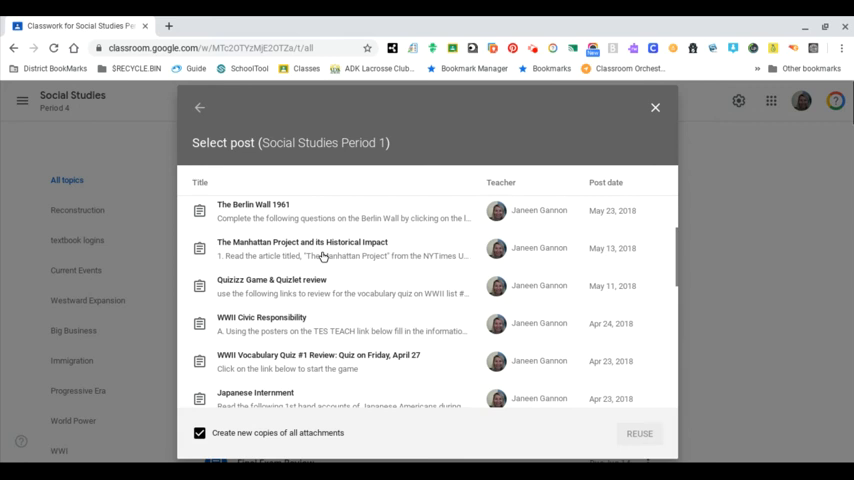
pyautogui.scroll(-3)
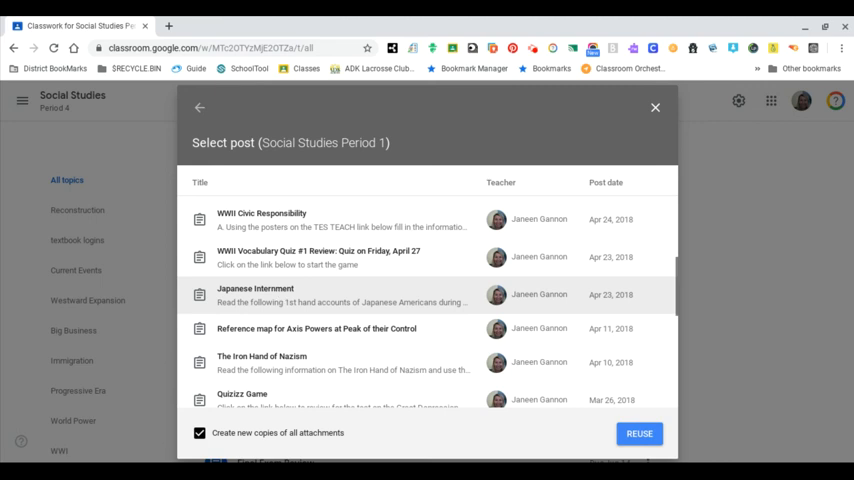
pyautogui.moveTo(308, 280)
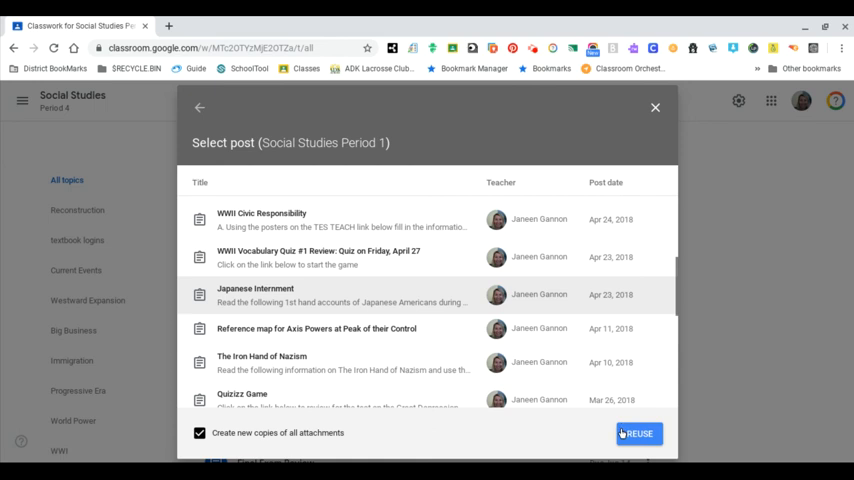
# Reuse the Japanese Internment post and review the prefilled assignment with its worksheet and 100 points.
pyautogui.click(638, 432)
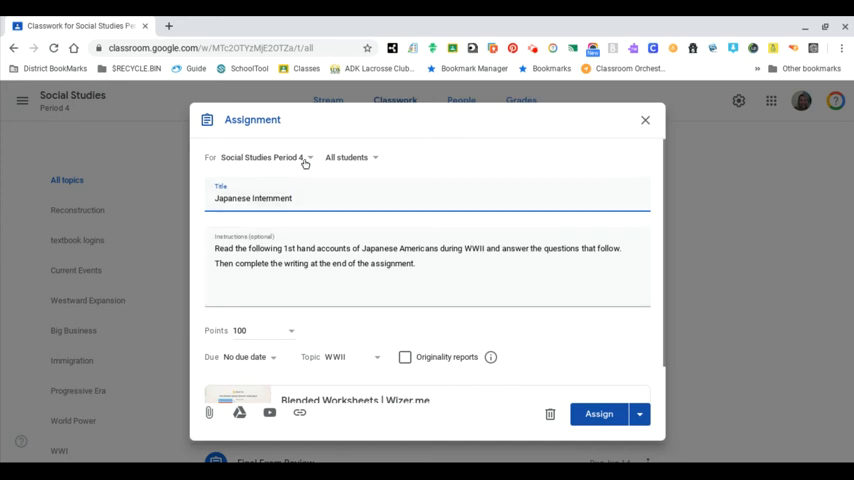
pyautogui.click(264, 156)
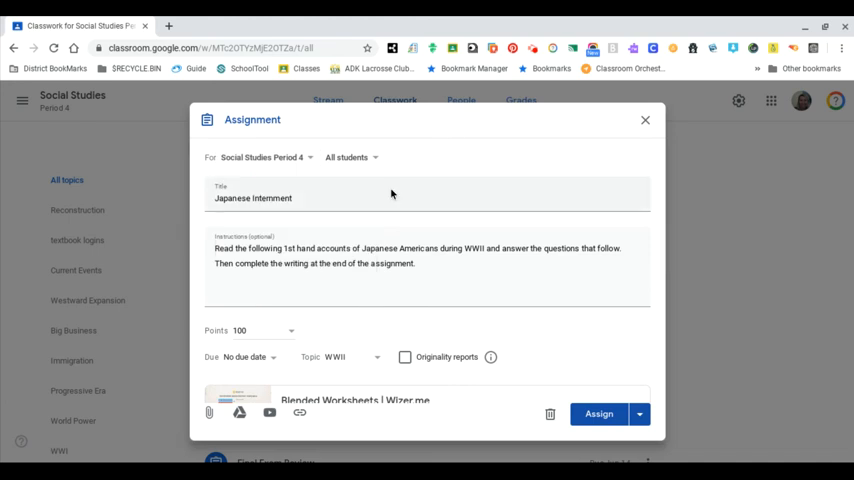
pyautogui.scroll(-3)
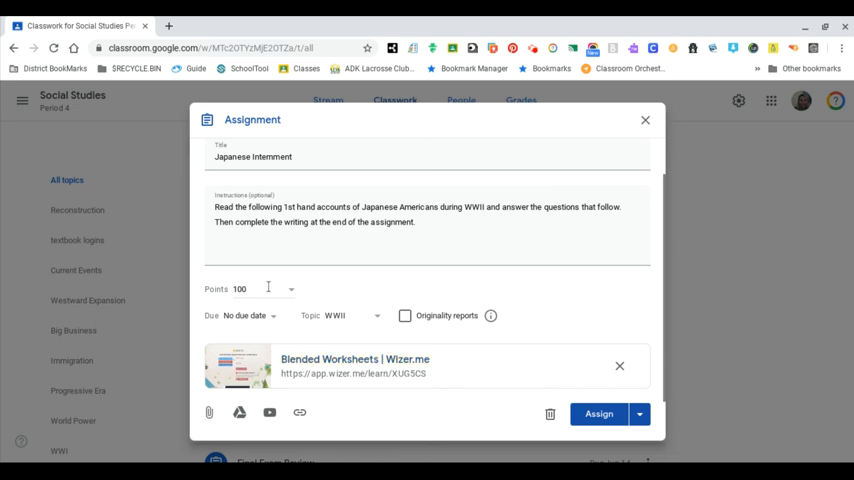
pyautogui.moveTo(270, 322)
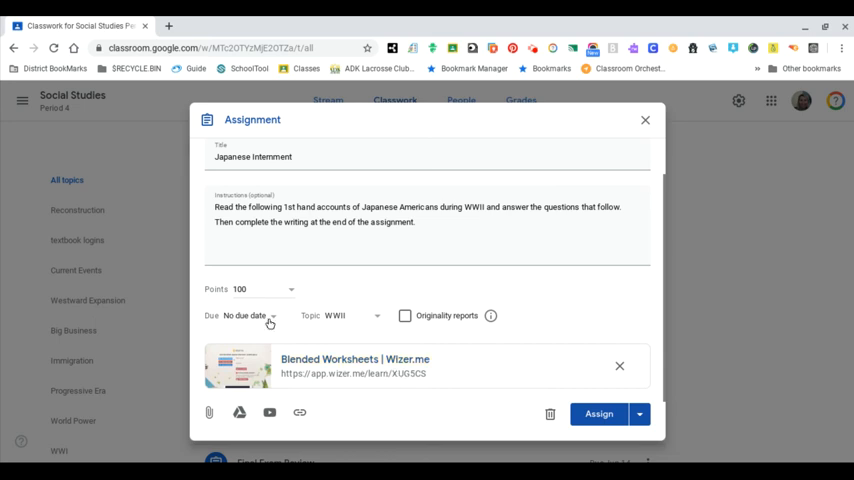
pyautogui.moveTo(336, 328)
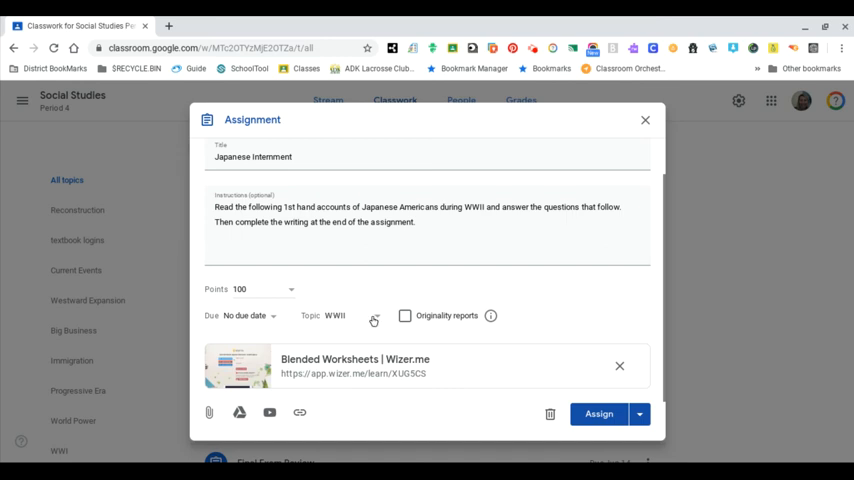
# Assign the draft to the WWII topic.
pyautogui.click(334, 316)
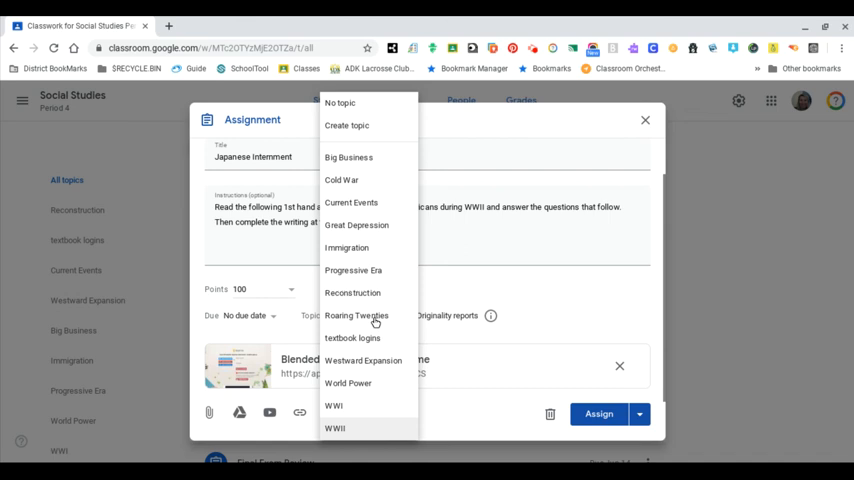
pyautogui.click(334, 428)
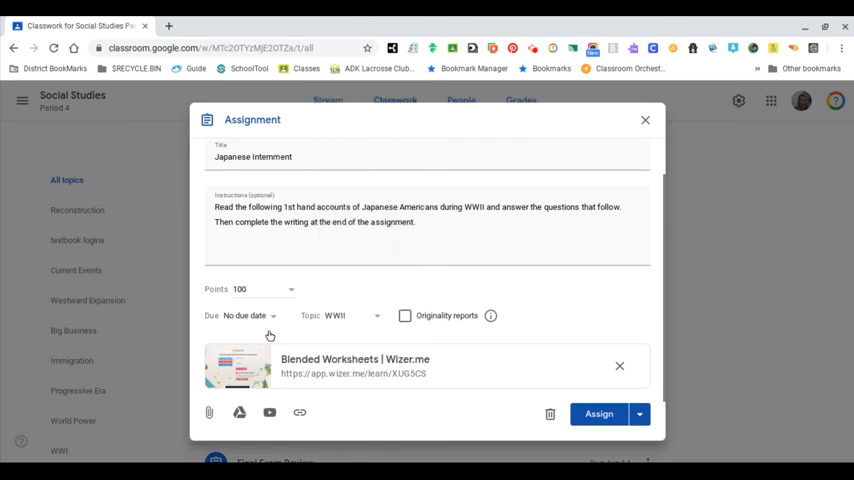